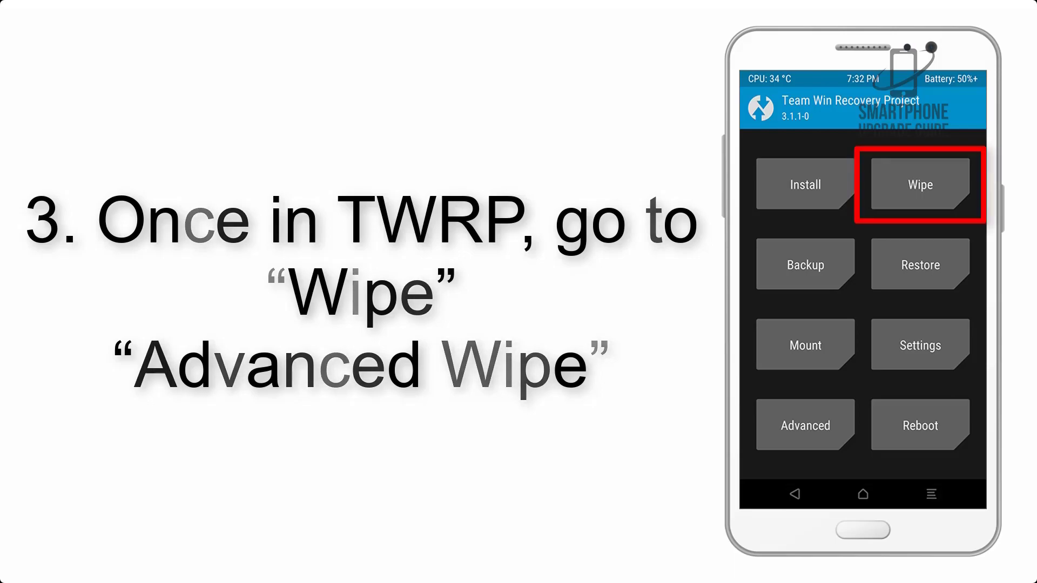
Step: Open Install and browse to /sdcard/Download to pick AOSP_ROM.zip
left_click(918, 185)
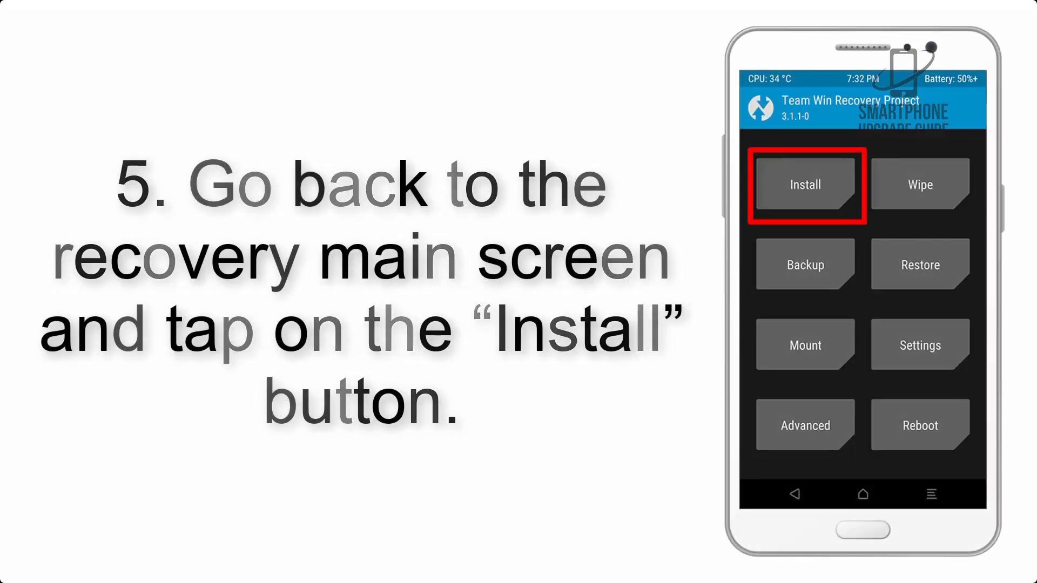
left_click(804, 185)
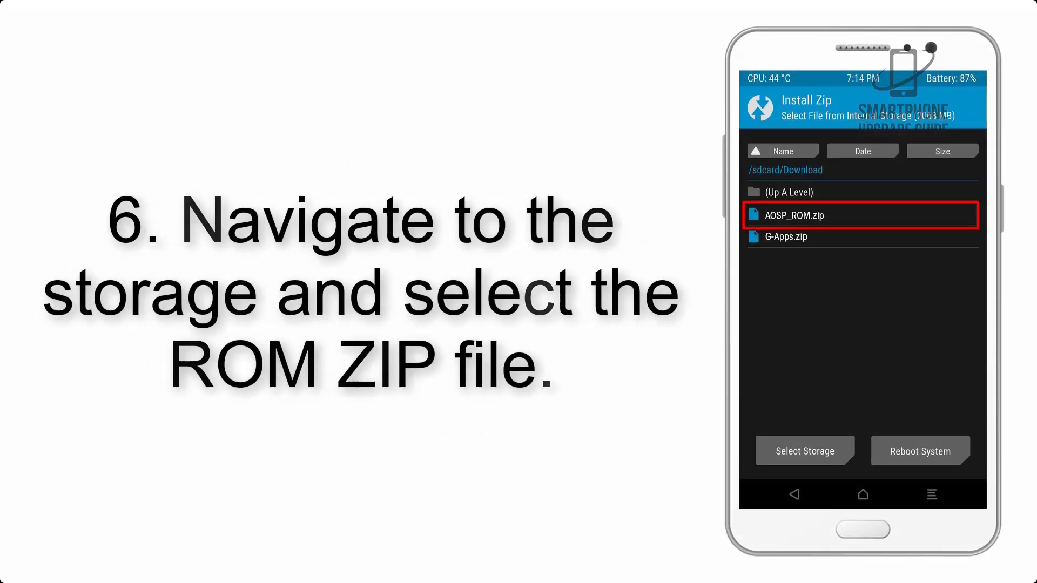